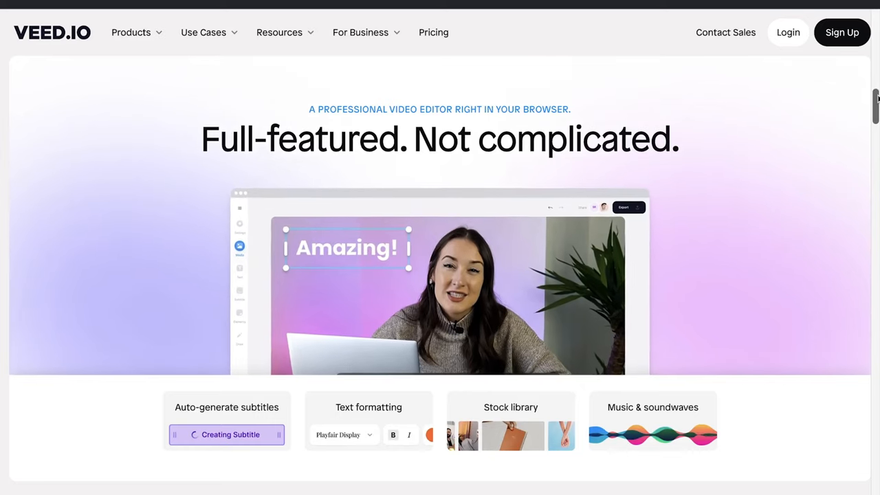
Scroll the VEED.IO homepage toward the editor entry to start a new project
{"action": "scroll", "scroll_direction": "down", "scroll_amount": 3}
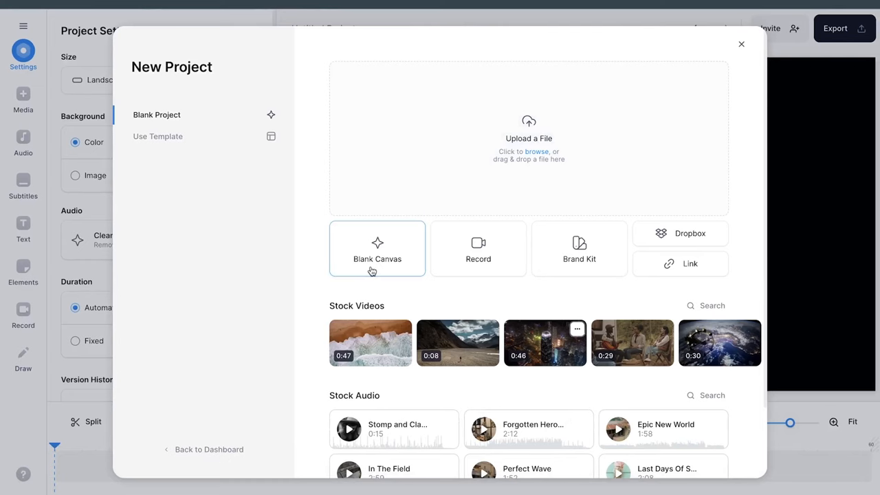
Start from a template and browse the gallery, trying 'podcast' and 'music' searches
{"action": "left_click", "coordinate": [157, 137]}
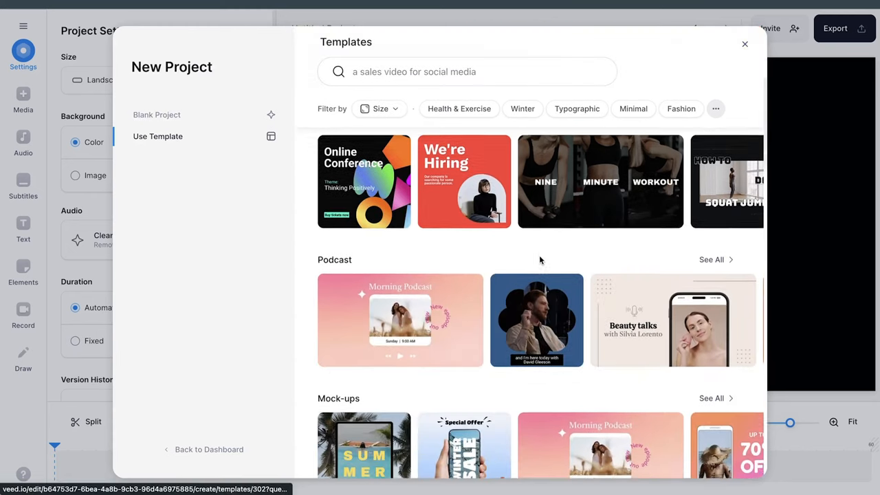
{"action": "scroll", "scroll_direction": "down", "scroll_amount": 3}
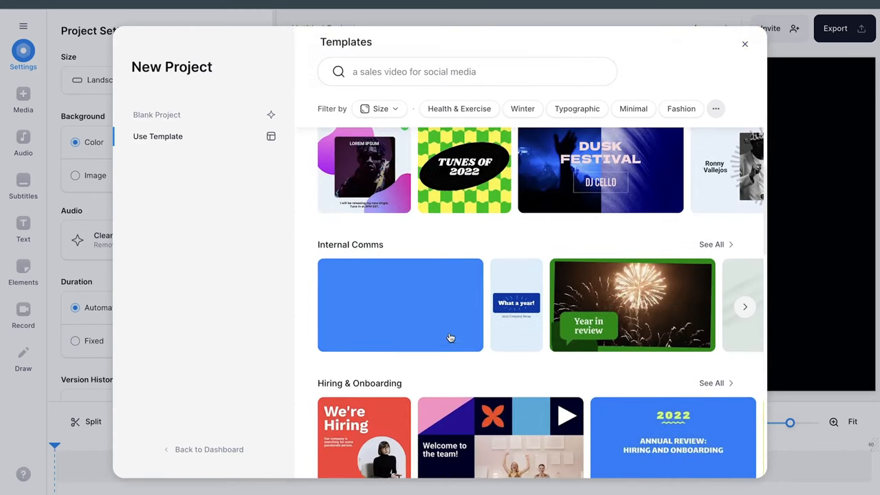
{"action": "scroll", "scroll_direction": "down", "scroll_amount": 3}
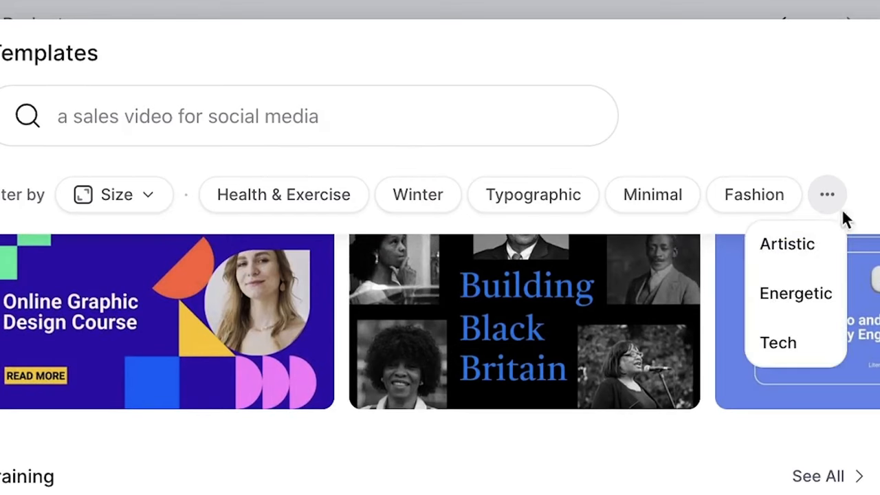
{"action": "type", "text": "podcast"}
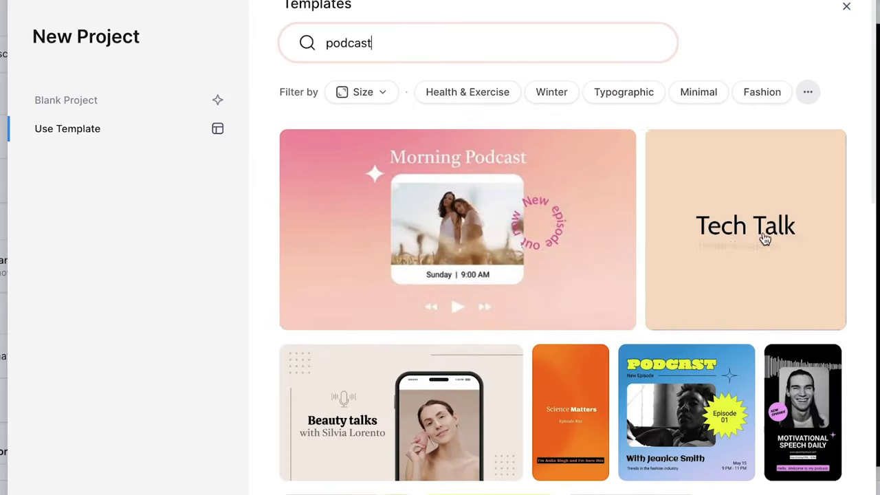
{"action": "type", "text": "music"}
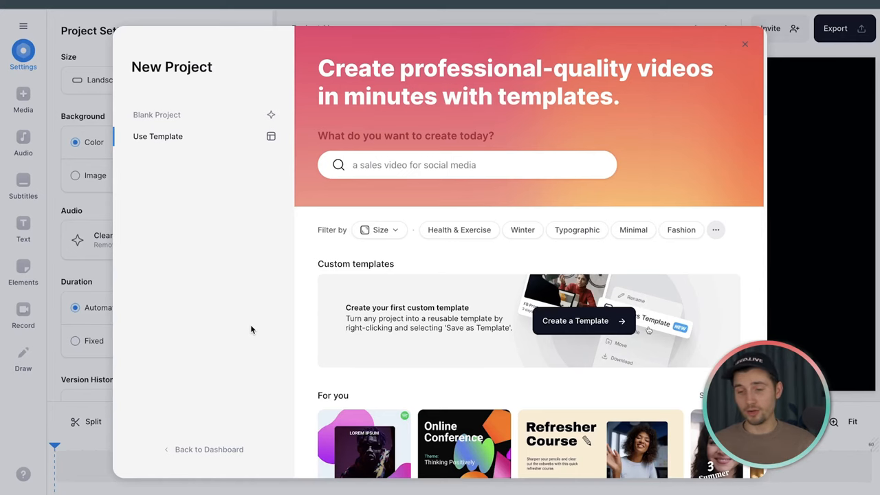
Search templates for 'summer' and preview the Summer Sale template
{"action": "type", "text": "summer"}
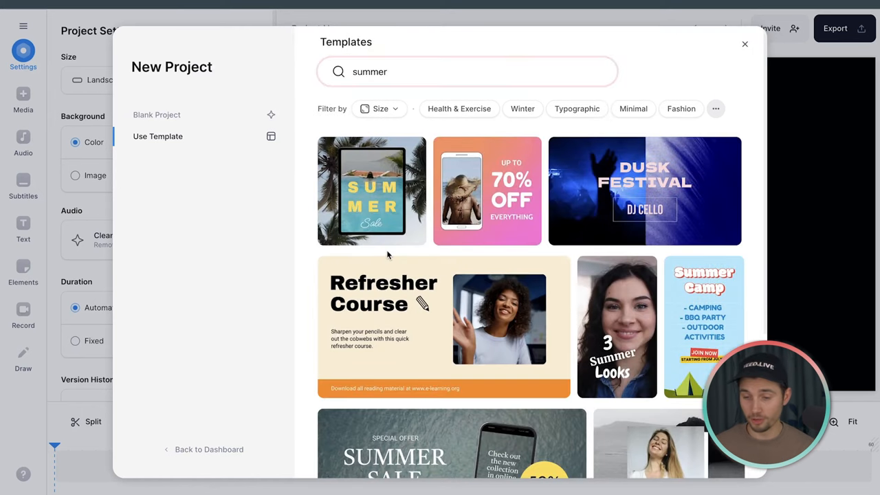
{"action": "scroll", "scroll_direction": "down", "scroll_amount": 3}
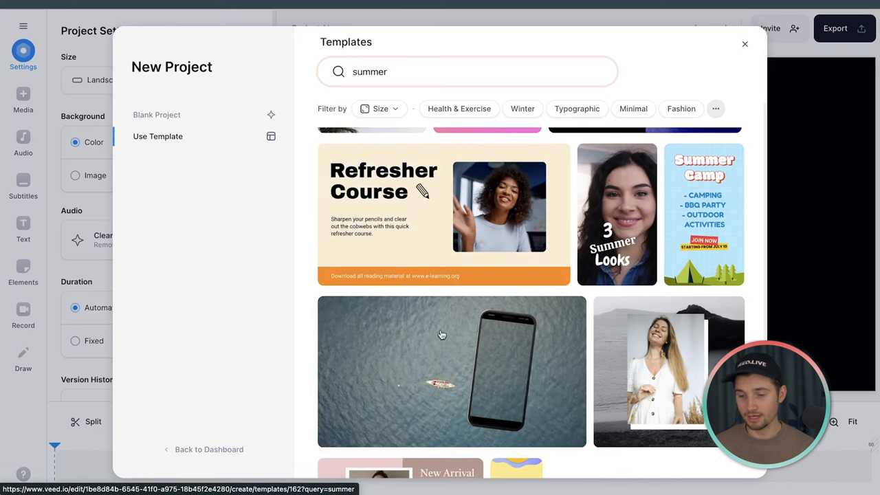
{"action": "left_click", "coordinate": [452, 372]}
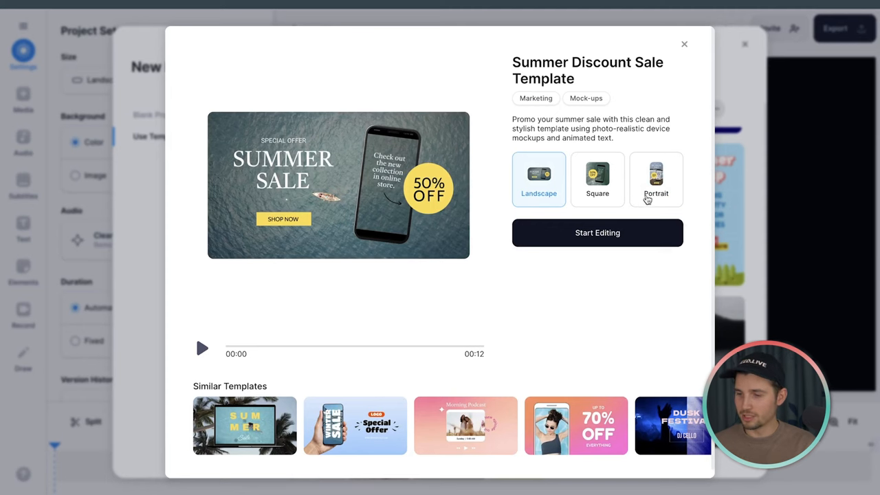
Start editing the Summer Discount Sale template in portrait format
{"action": "left_click", "coordinate": [657, 179]}
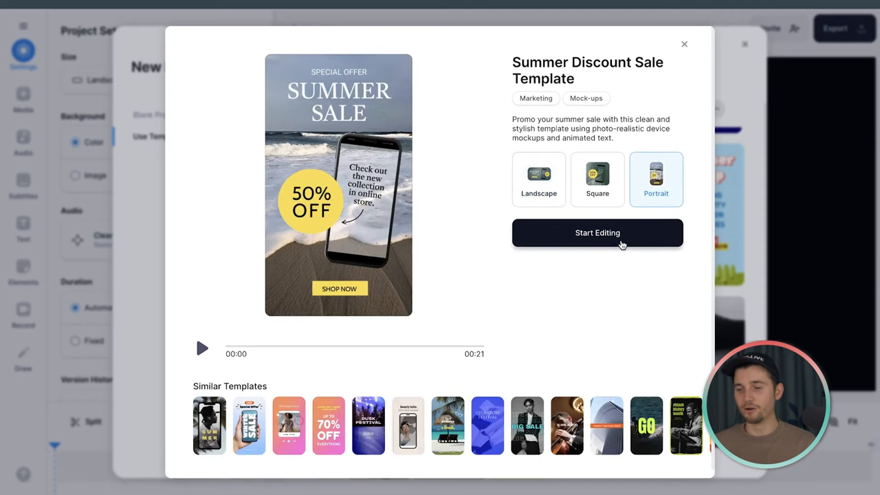
{"action": "left_click", "coordinate": [685, 44]}
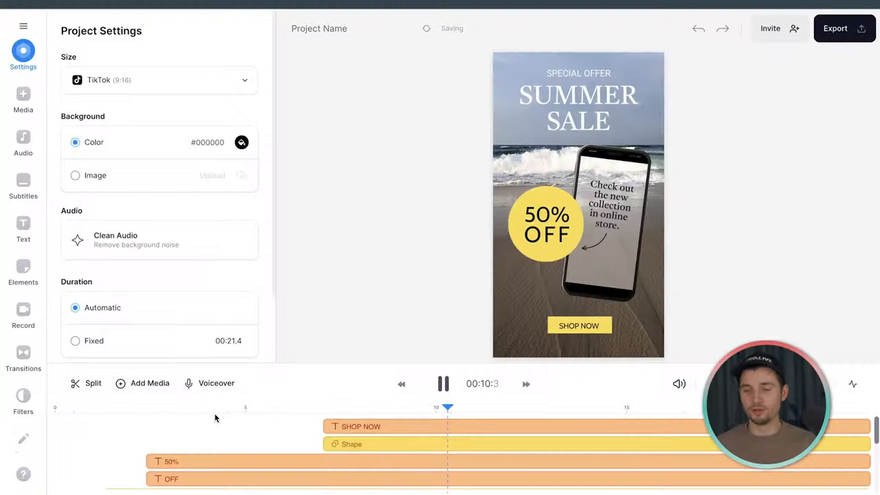
Pause playback and bring up the Edit Video options for the background beach clip
{"action": "left_click", "coordinate": [443, 384]}
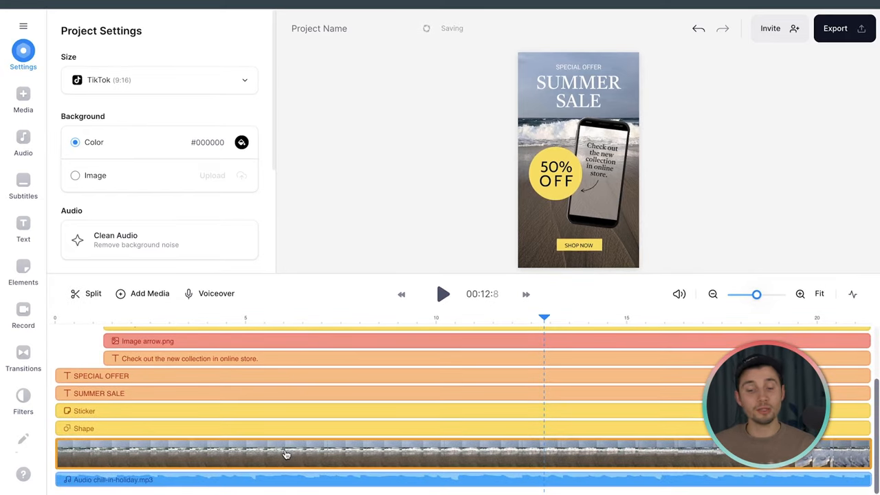
{"action": "left_click", "coordinate": [286, 454]}
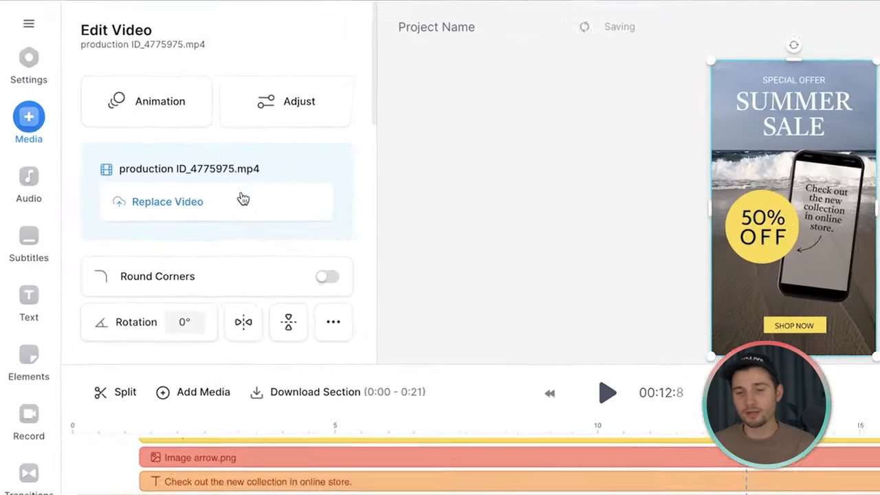
Replace the background via the stock video library, trying 'christmas' and 'easter' searches
{"action": "left_click", "coordinate": [168, 201]}
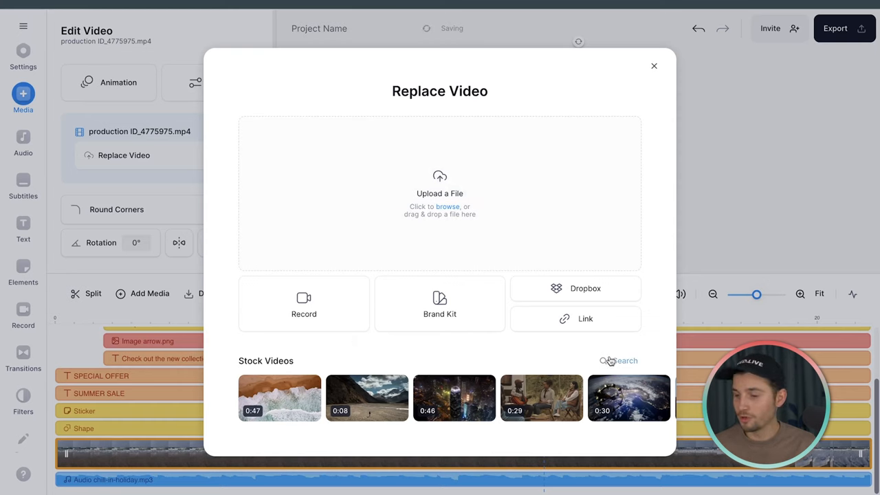
{"action": "left_click", "coordinate": [624, 361]}
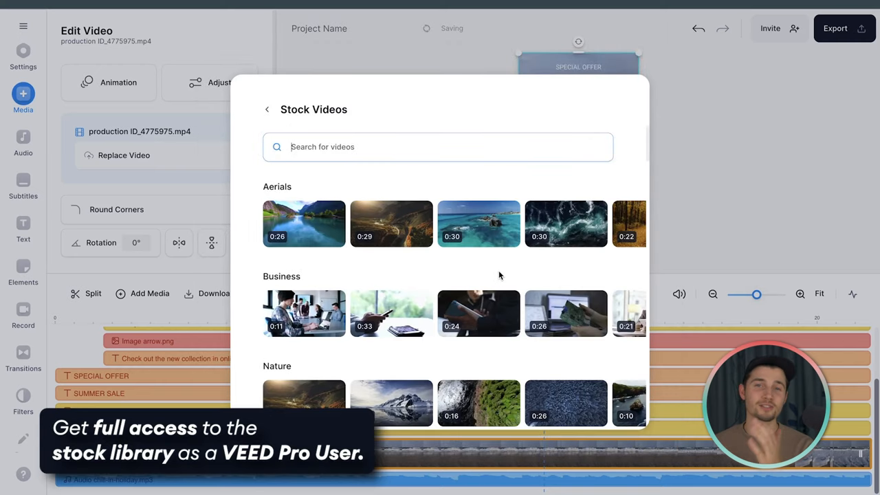
{"action": "scroll", "scroll_direction": "down", "scroll_amount": 3}
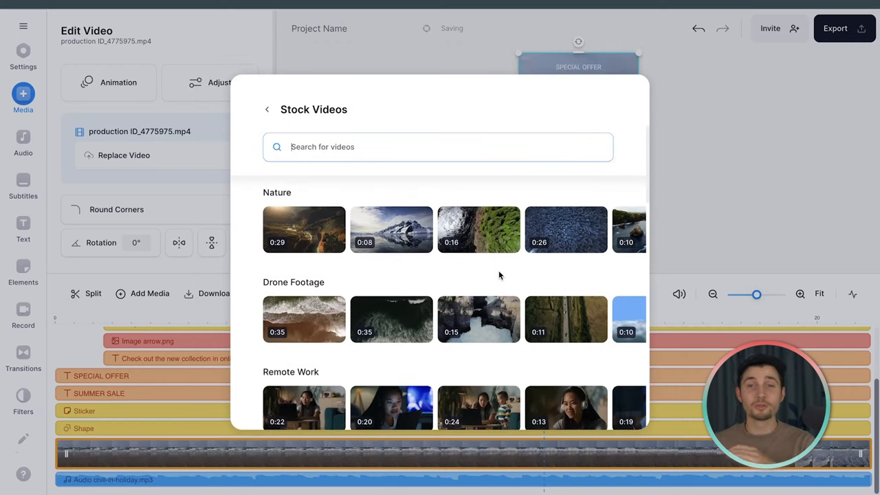
{"action": "scroll", "scroll_direction": "down", "scroll_amount": 3}
{"action": "type", "text": "winter"}
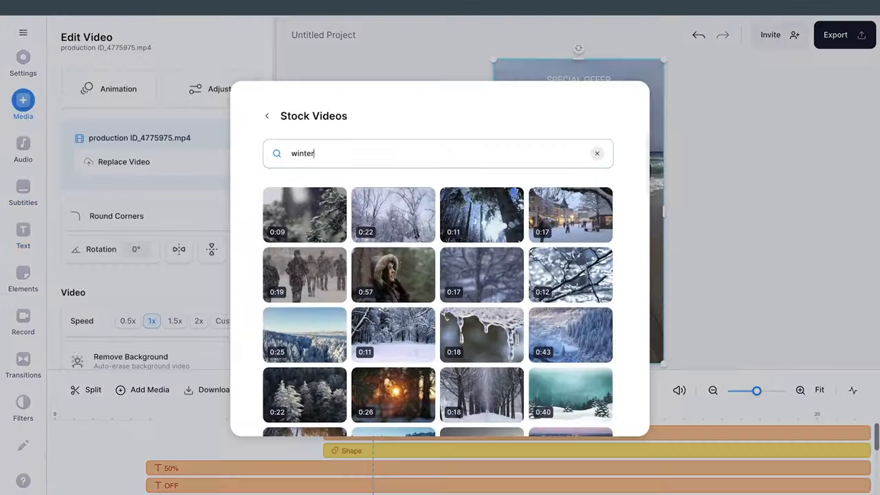
{"action": "type", "text": "christmas"}
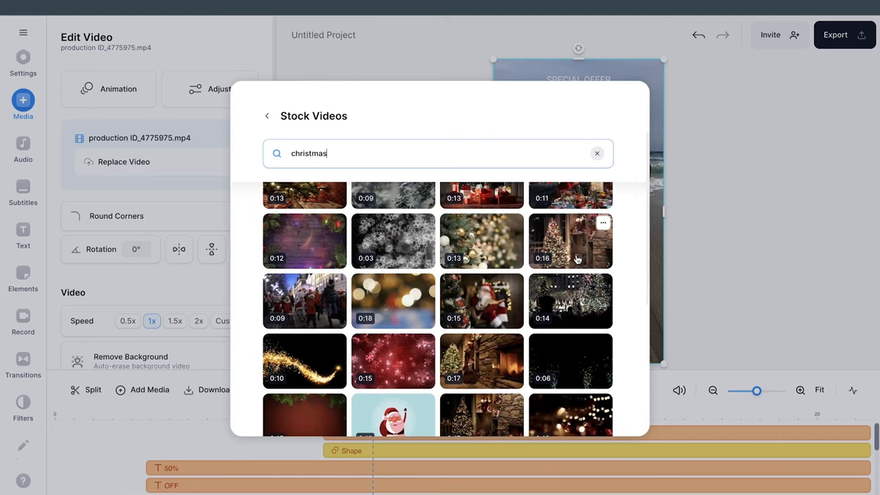
{"action": "type", "text": "easter"}
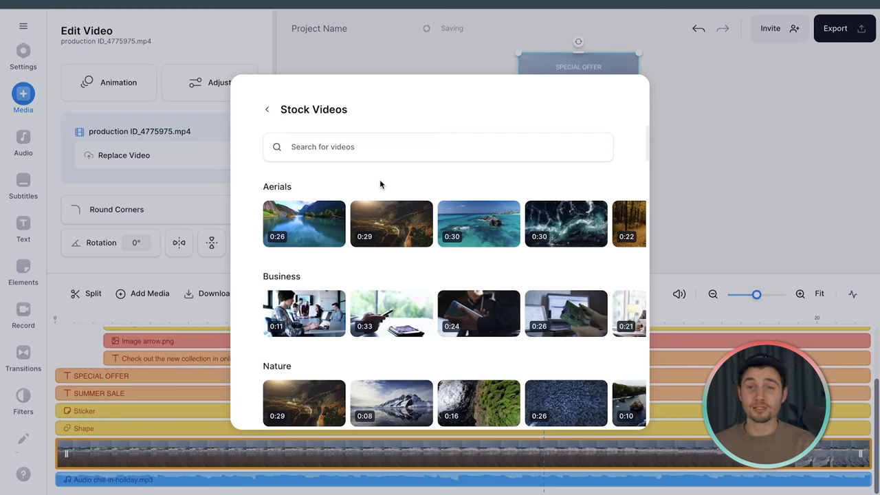
Search stock videos for 'beach' and pick an aerial beach clip as the replacement
{"action": "left_click", "coordinate": [438, 145]}
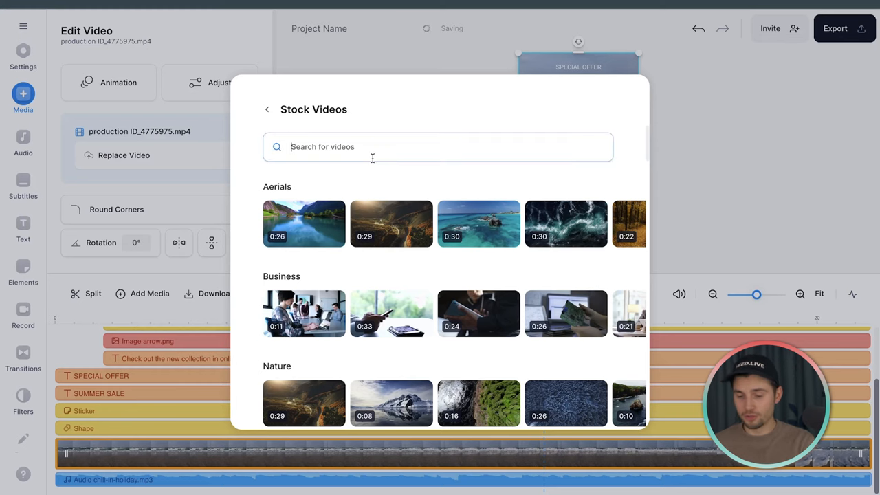
{"action": "type", "text": "beach"}
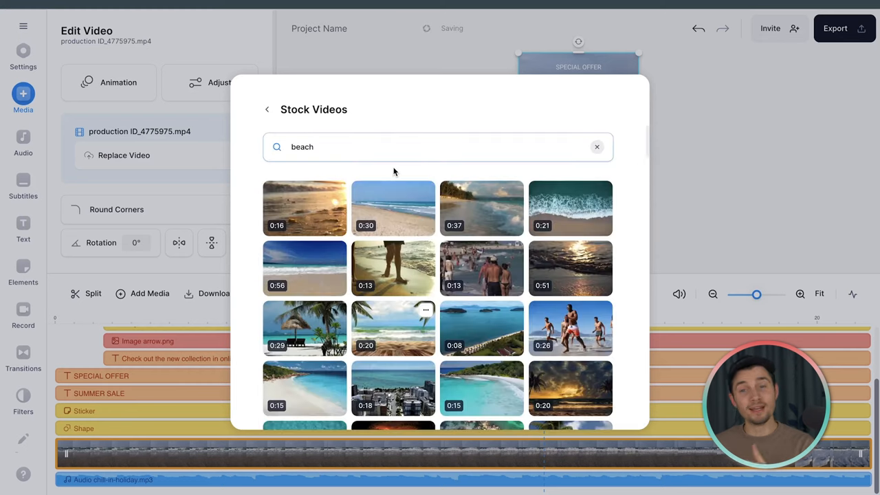
{"action": "scroll", "scroll_direction": "down", "scroll_amount": 3}
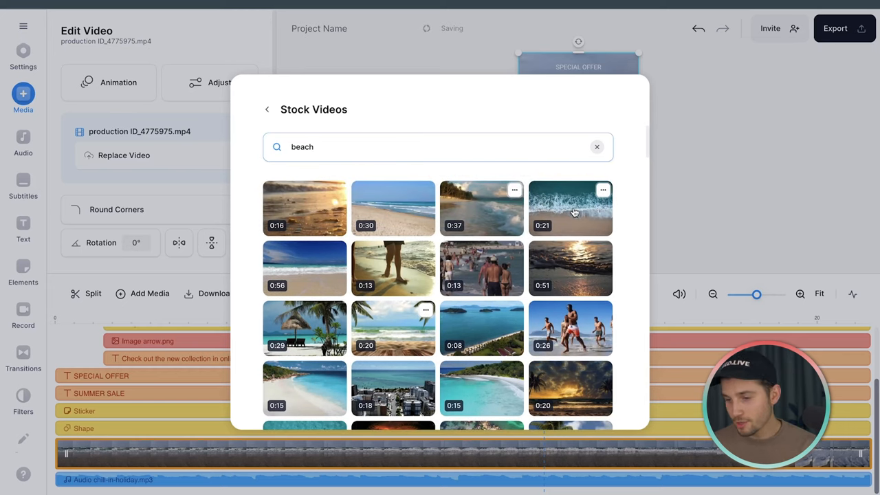
{"action": "left_click", "coordinate": [570, 209]}
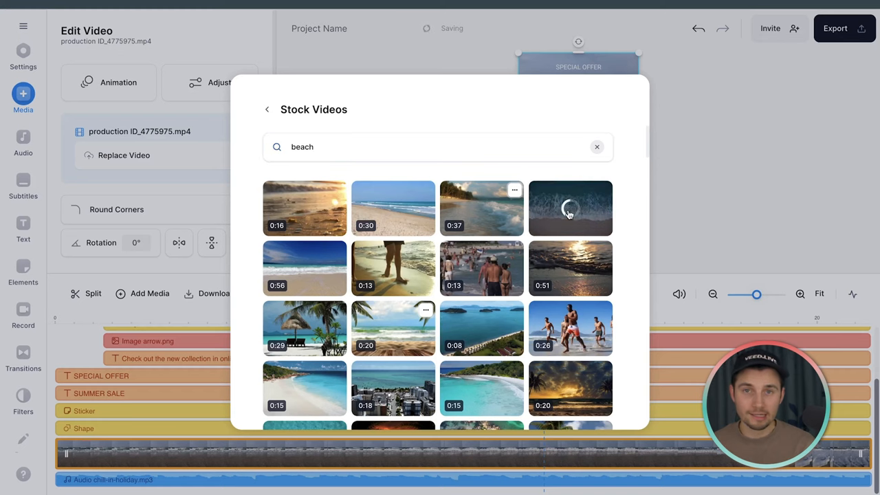
{"action": "left_click", "coordinate": [571, 209]}
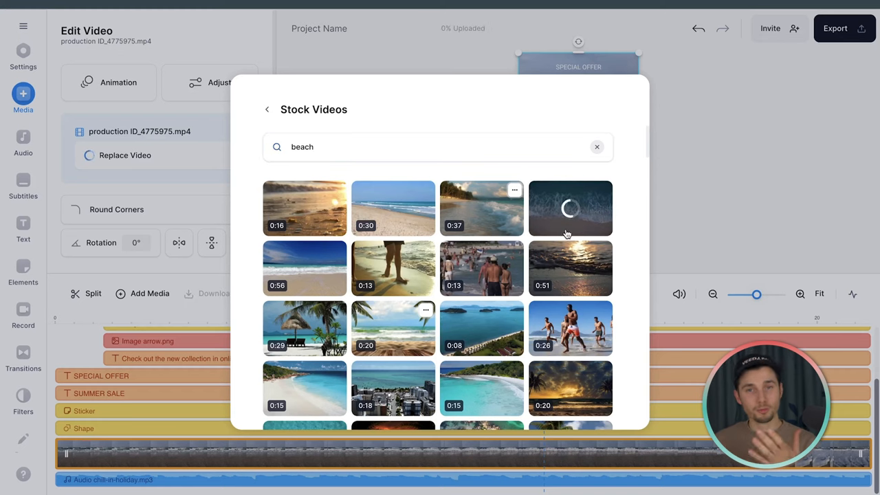
Close the library, pause, and rotate the drone beach clip 180° so sand sits behind the headline
{"action": "left_click", "coordinate": [571, 210]}
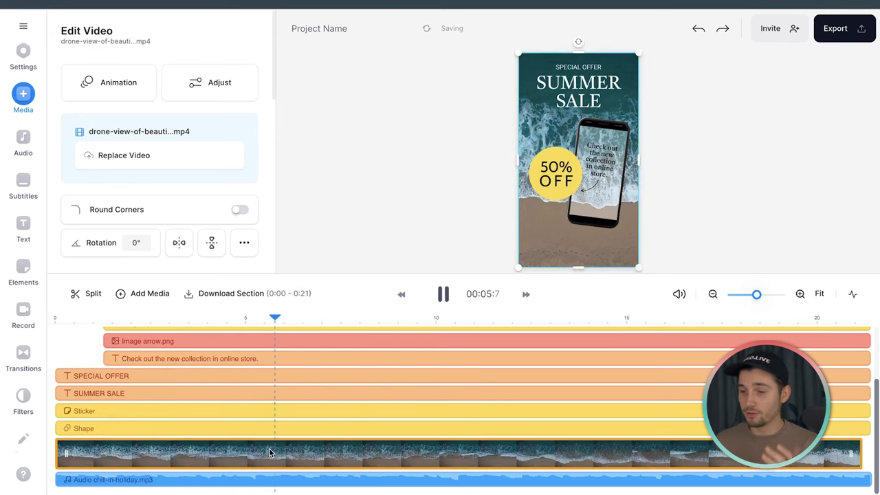
{"action": "left_click", "coordinate": [443, 294]}
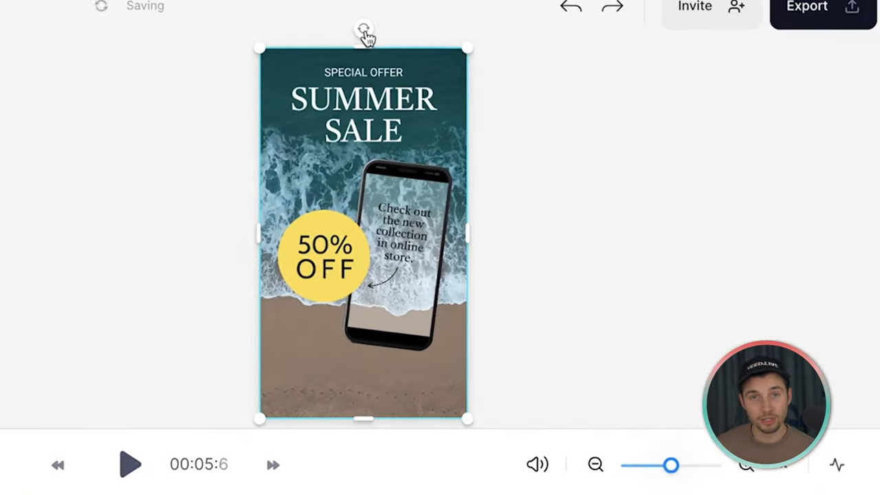
{"action": "left_click_drag", "start_coordinate": [363, 30], "coordinate": [533, 319]}
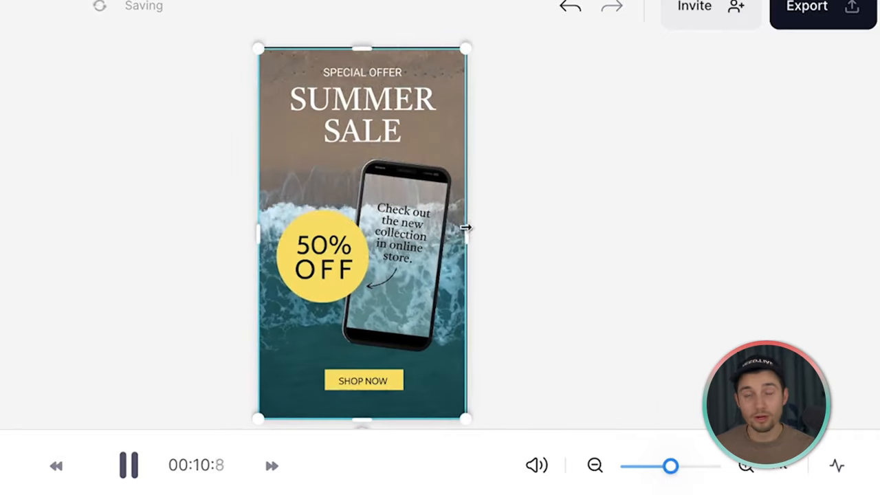
{"action": "left_click", "coordinate": [36, 196]}
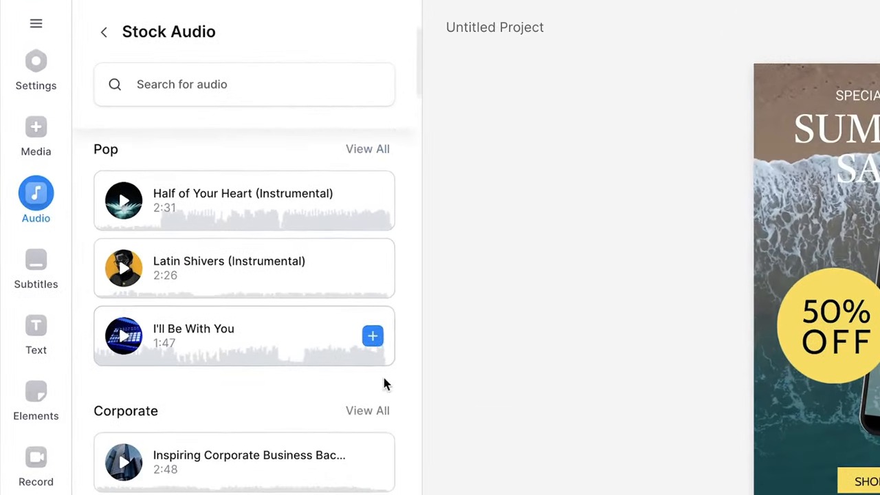
{"action": "scroll", "scroll_direction": "down", "scroll_amount": 3}
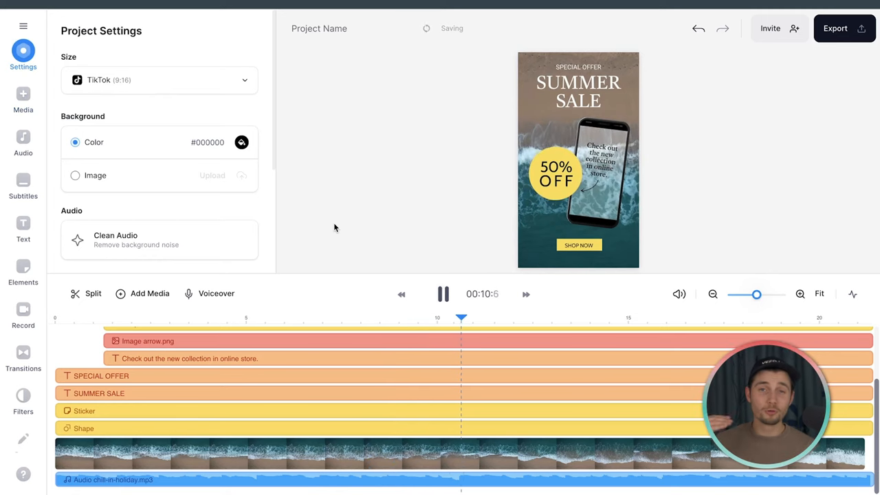
{"action": "left_click", "coordinate": [443, 294]}
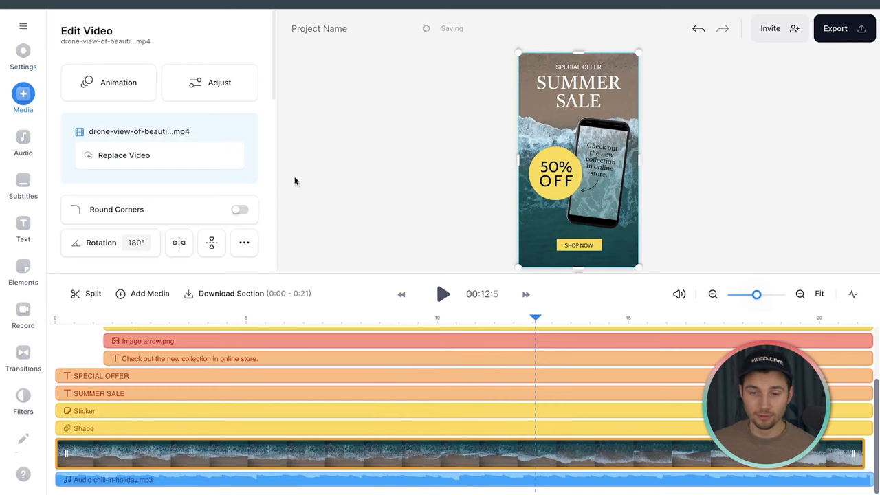
Raise the beach clip's saturation to about 35 in the Adjust settings
{"action": "left_click", "coordinate": [209, 82]}
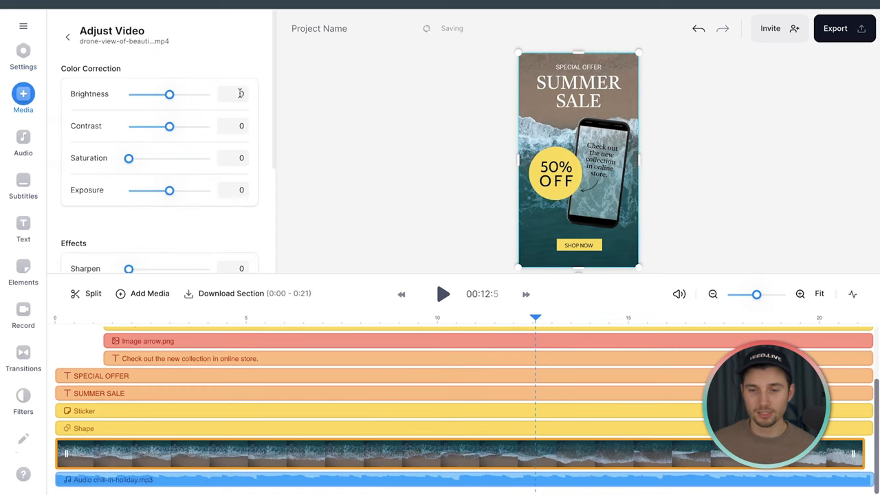
{"action": "left_click", "coordinate": [443, 295]}
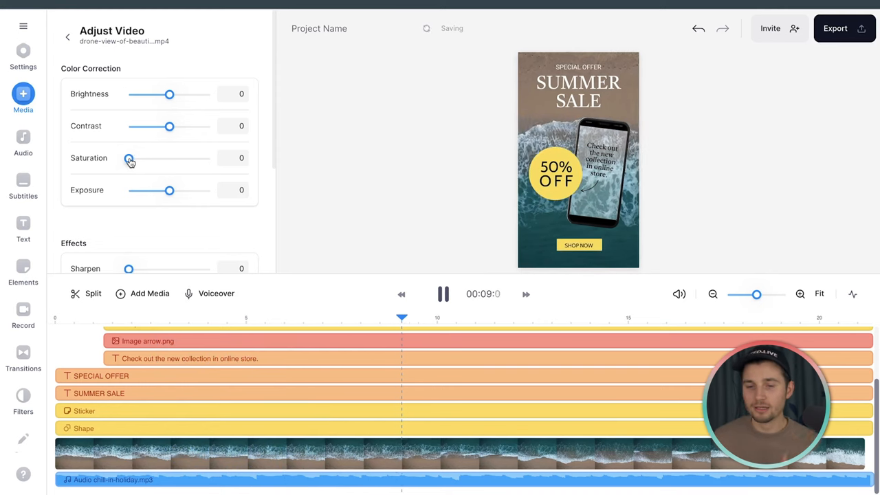
{"action": "left_click_drag", "start_coordinate": [129, 158], "coordinate": [158, 159]}
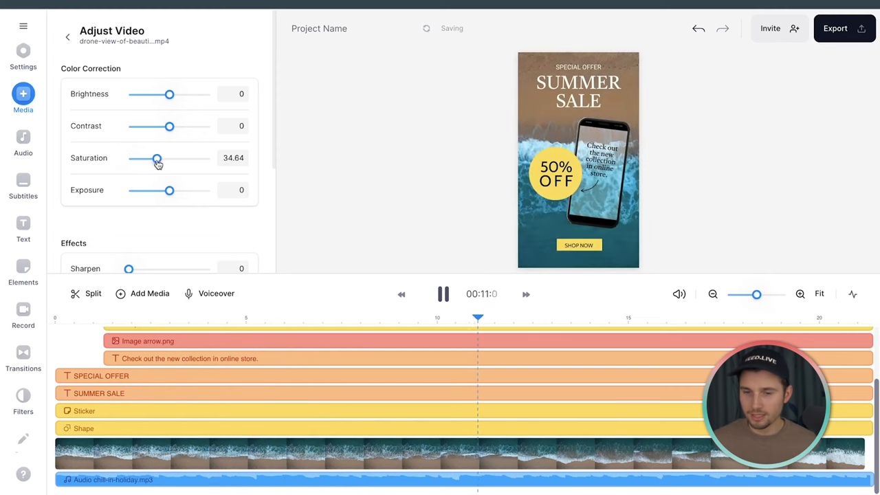
{"action": "left_click", "coordinate": [22, 48]}
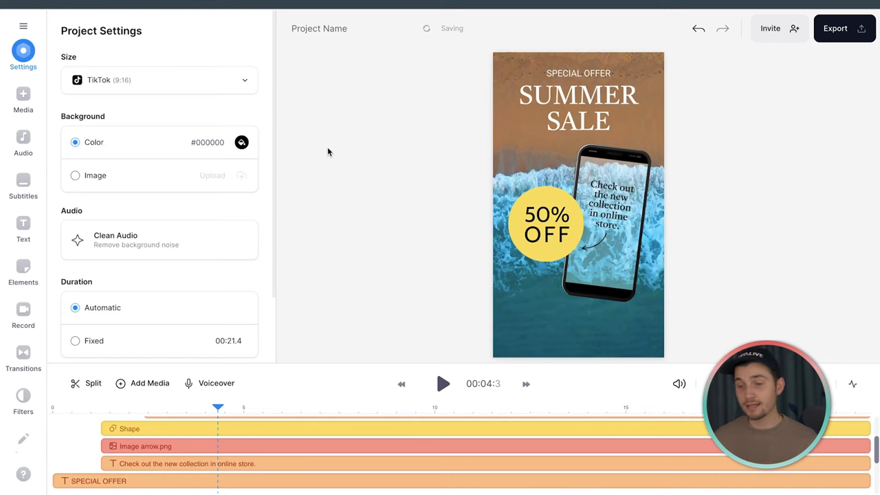
{"action": "mouse_move", "coordinate": [359, 141]}
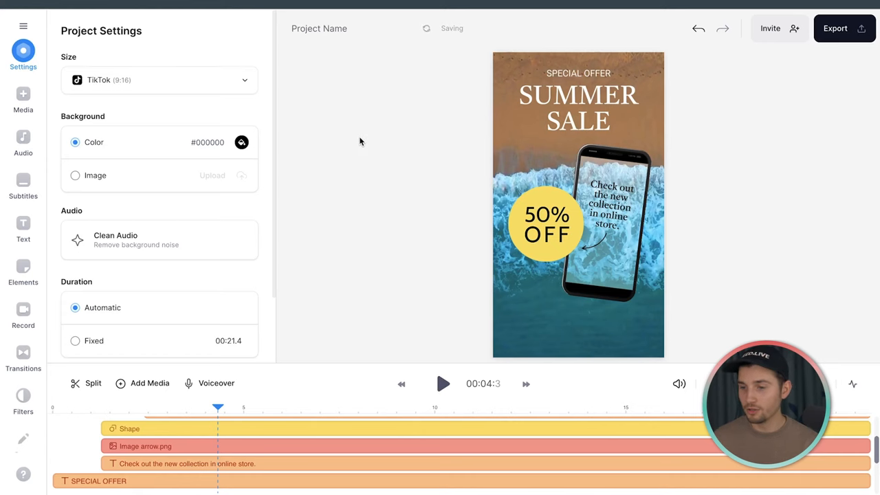
Select the headline text to retype it as AUGUST SALE with a brand-kit bold font
{"action": "left_click", "coordinate": [577, 107]}
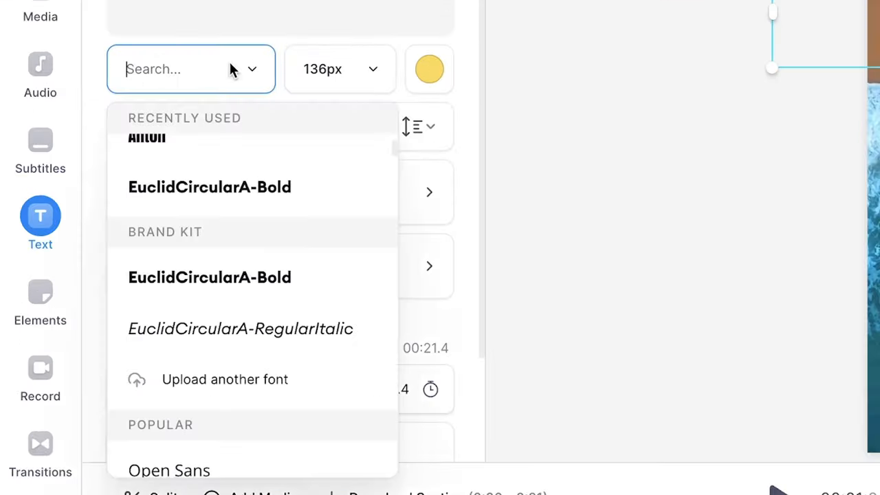
{"action": "mouse_move", "coordinate": [289, 388]}
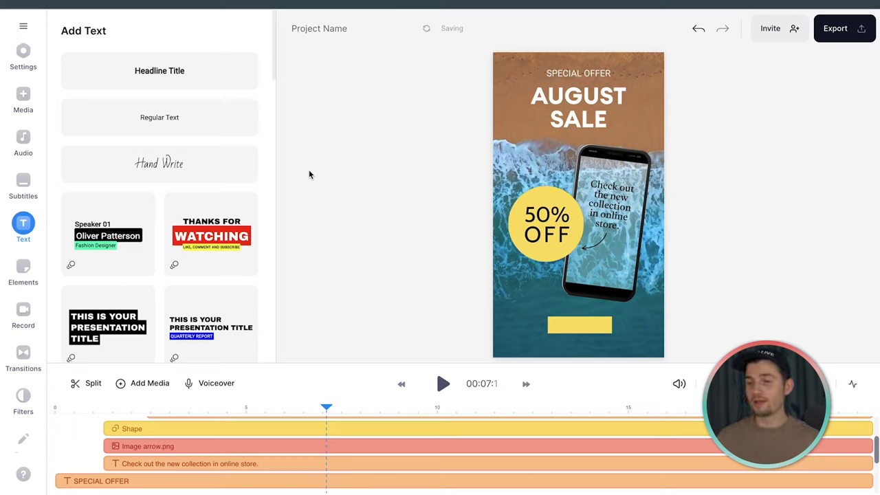
Italicise SPECIAL OFFER and set up the font for the GO TO TIMSWEBSITE.COM button text
{"action": "left_click", "coordinate": [578, 74]}
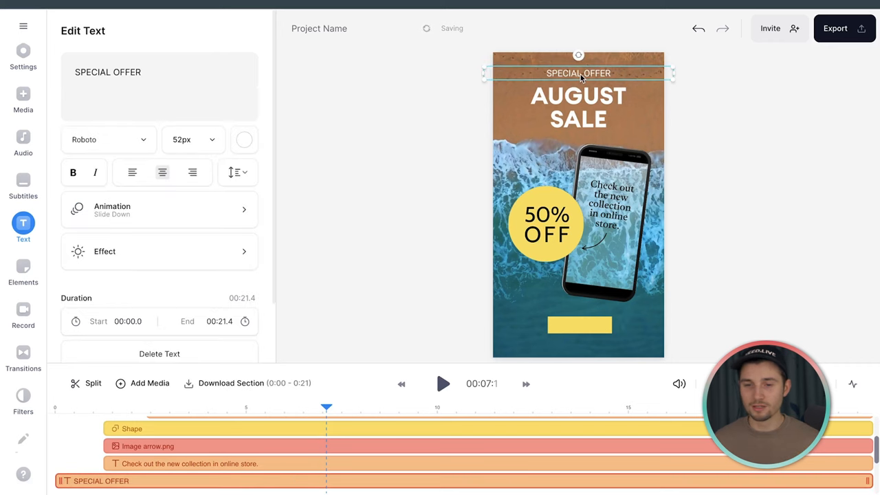
{"action": "left_click", "coordinate": [103, 140]}
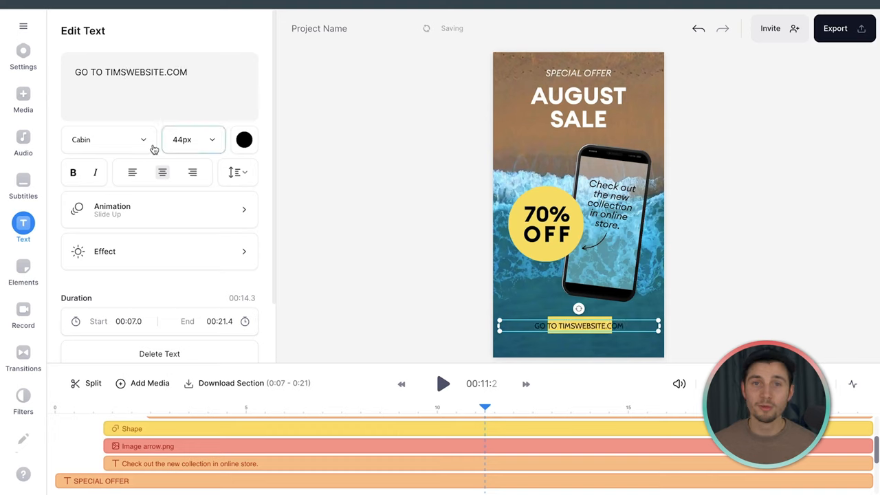
{"action": "left_click", "coordinate": [22, 48]}
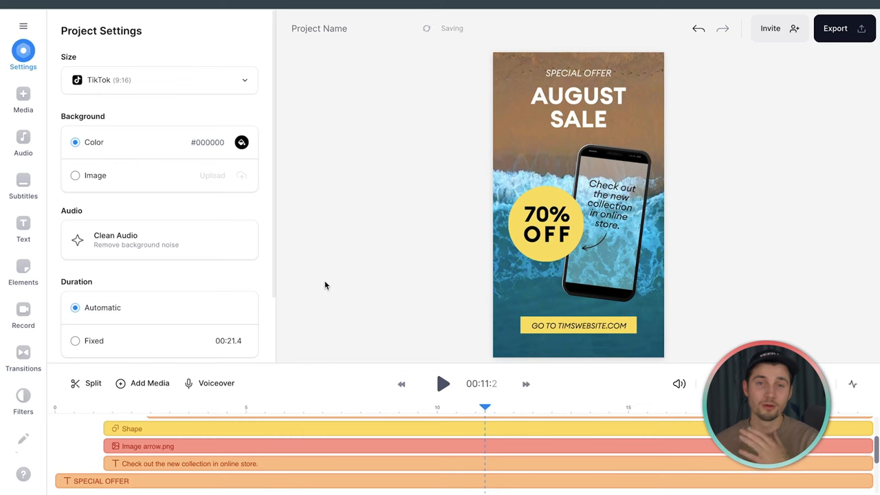
Show the Elements library and scroll down to the Simple Shapes section
{"action": "left_click", "coordinate": [22, 275]}
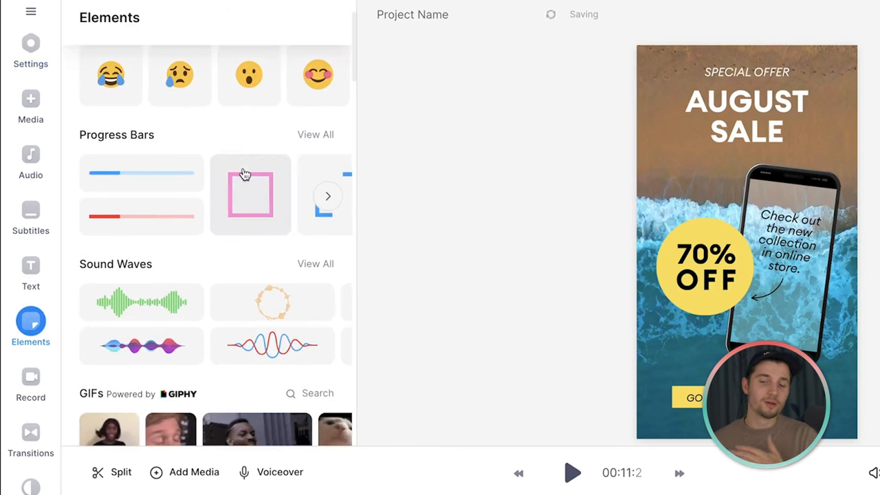
{"action": "scroll", "scroll_direction": "down", "scroll_amount": 3}
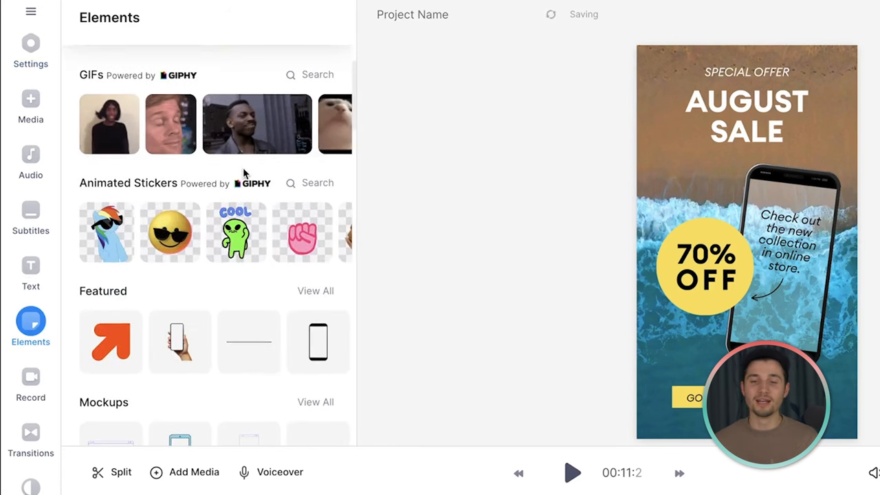
{"action": "scroll", "scroll_direction": "down", "scroll_amount": 3}
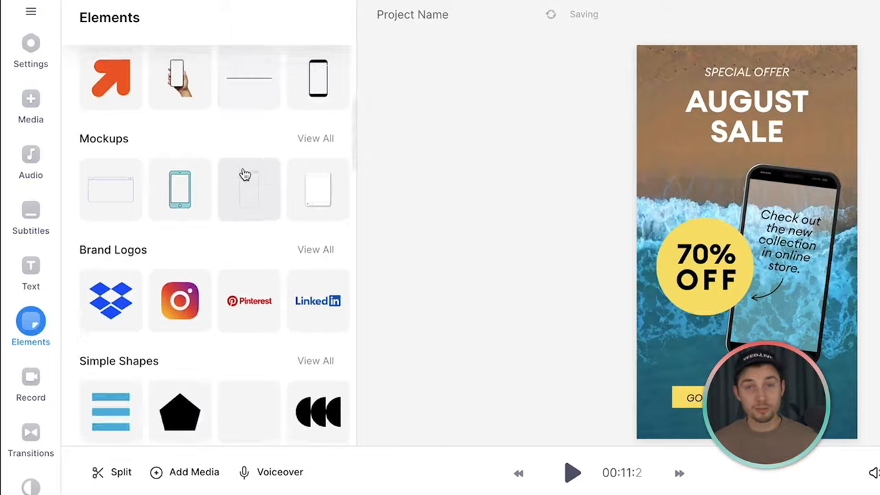
{"action": "scroll", "scroll_direction": "down", "scroll_amount": 3}
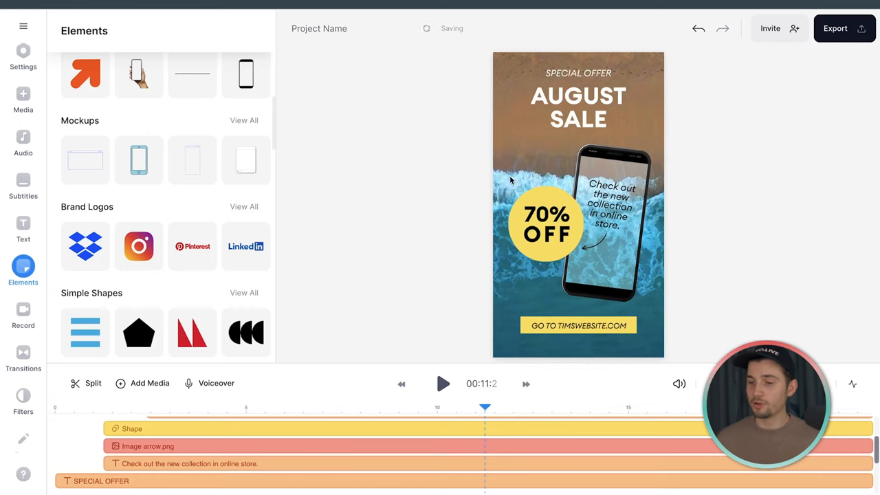
Recolour the 70% OFF discount circle from yellow to the green brand colour
{"action": "left_click", "coordinate": [544, 223]}
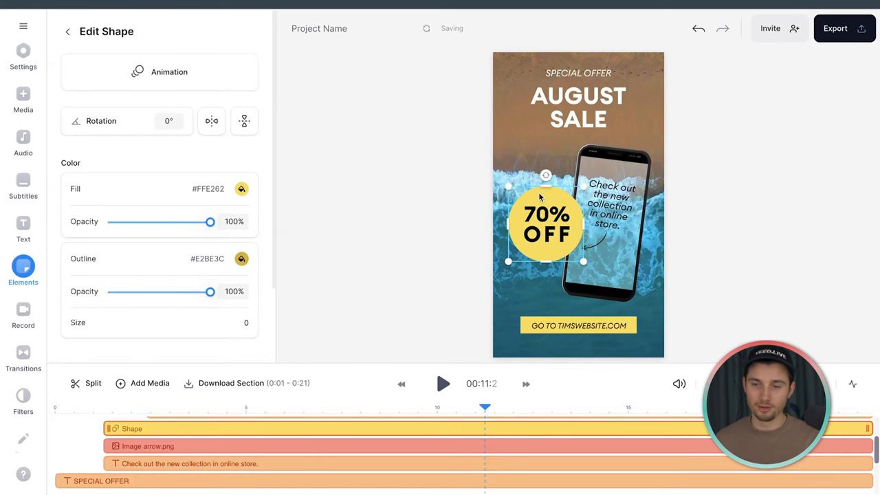
{"action": "mouse_move", "coordinate": [239, 201]}
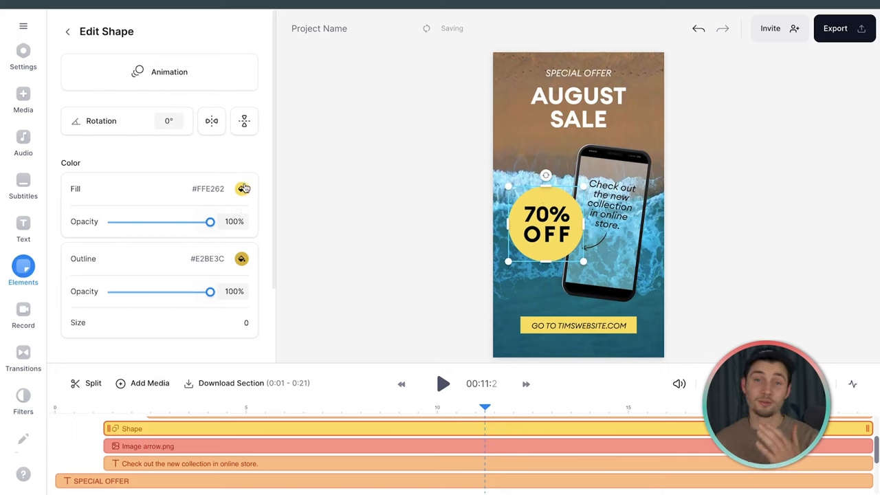
{"action": "left_click", "coordinate": [244, 188]}
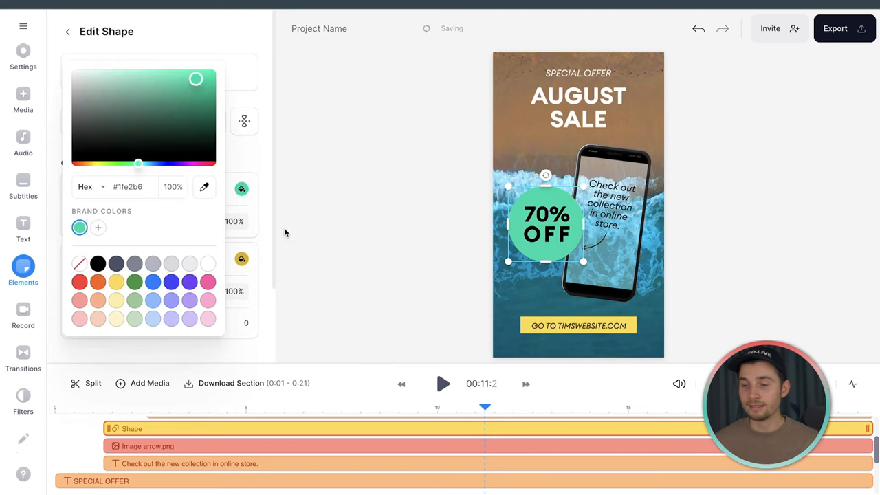
{"action": "left_click", "coordinate": [68, 31]}
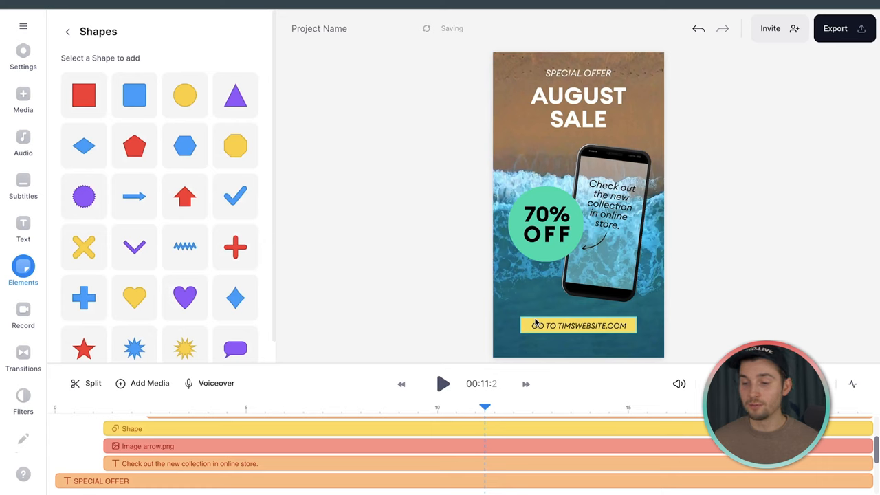
Apply the same green brand colour to the website CTA bar and enlarge the circle slightly
{"action": "left_click", "coordinate": [578, 324]}
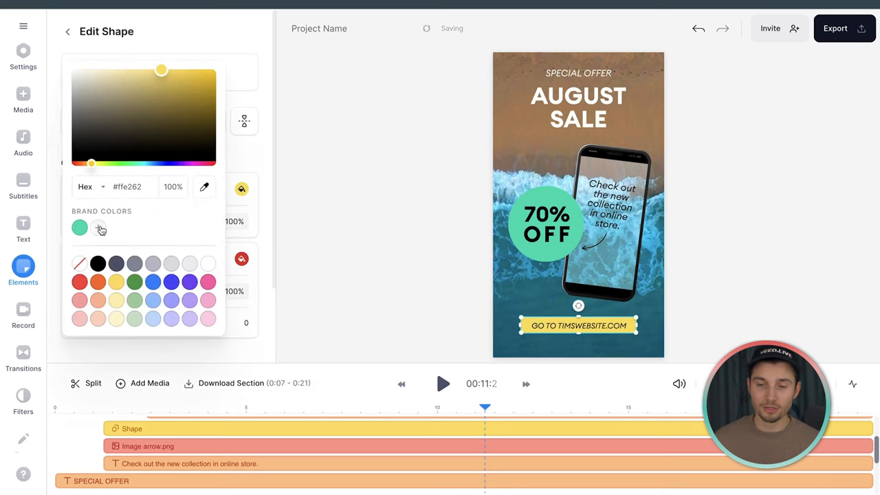
{"action": "left_click", "coordinate": [79, 229]}
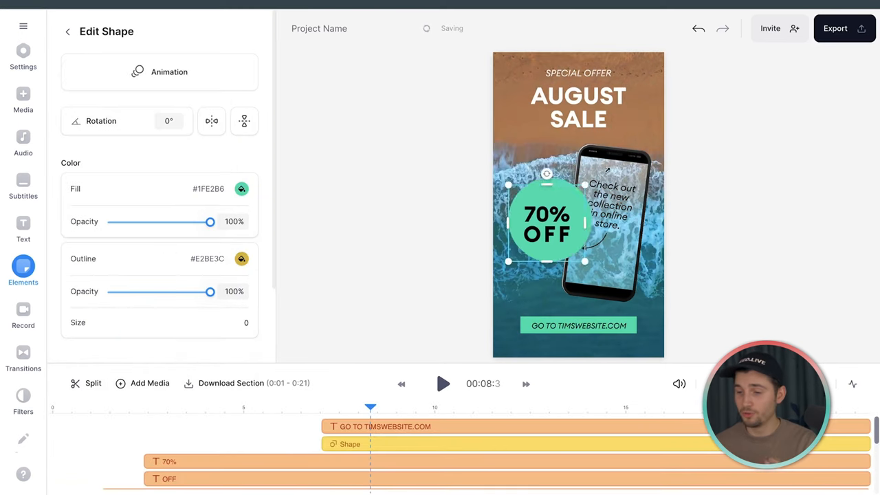
{"action": "left_click_drag", "start_coordinate": [548, 223], "coordinate": [567, 234]}
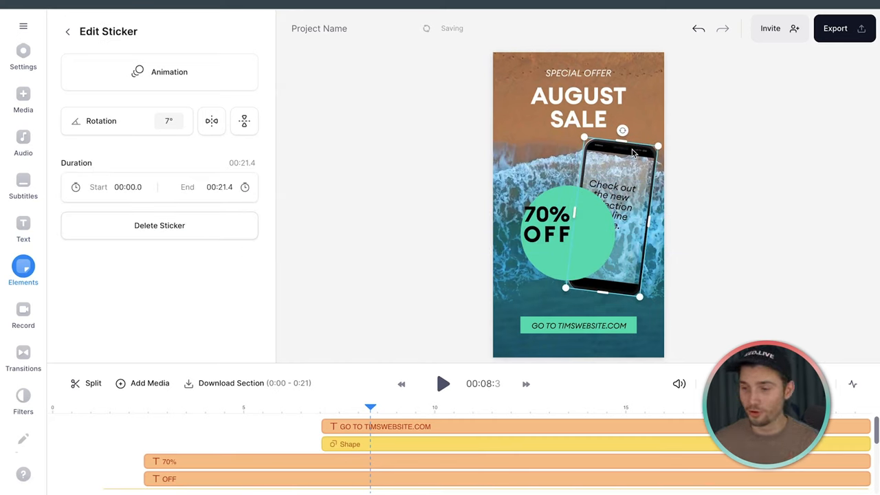
Undo the circle resize so it returns to its earlier size
{"action": "left_click", "coordinate": [22, 99]}
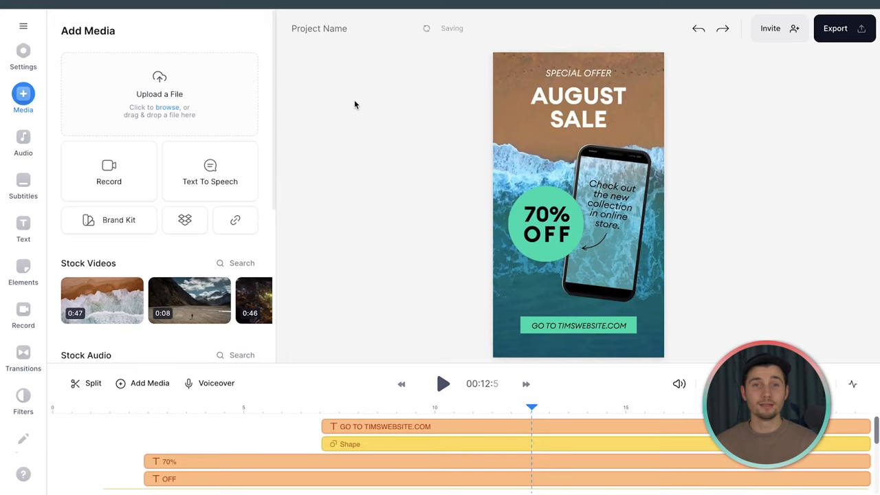
Upload the Tim Media logo, position it over the phone, and return to project settings
{"action": "left_click", "coordinate": [108, 220]}
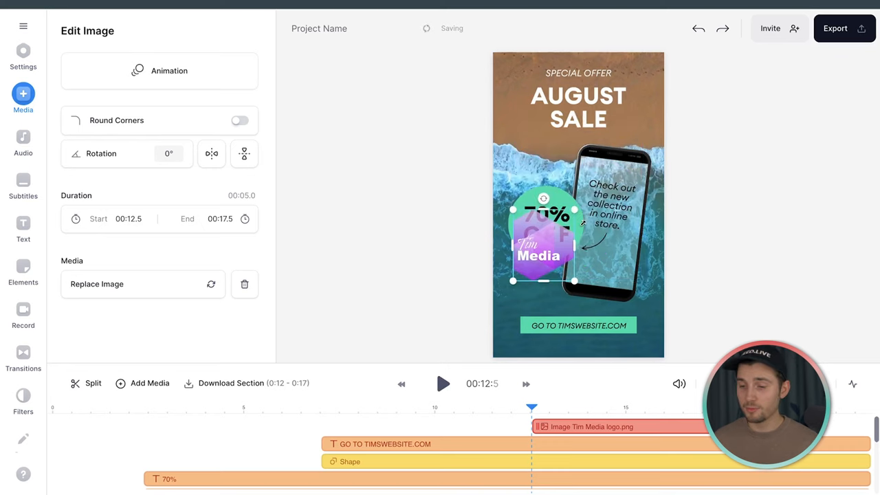
{"action": "left_click_drag", "start_coordinate": [543, 241], "coordinate": [602, 251]}
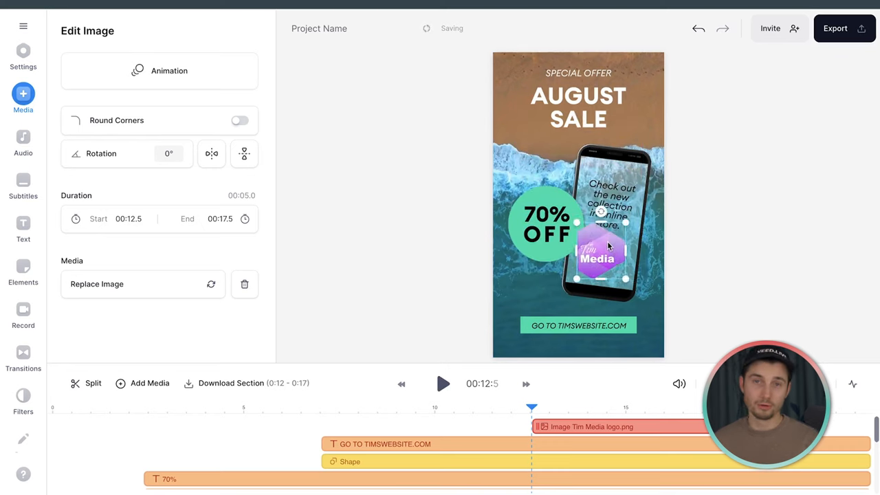
{"action": "left_click", "coordinate": [22, 54]}
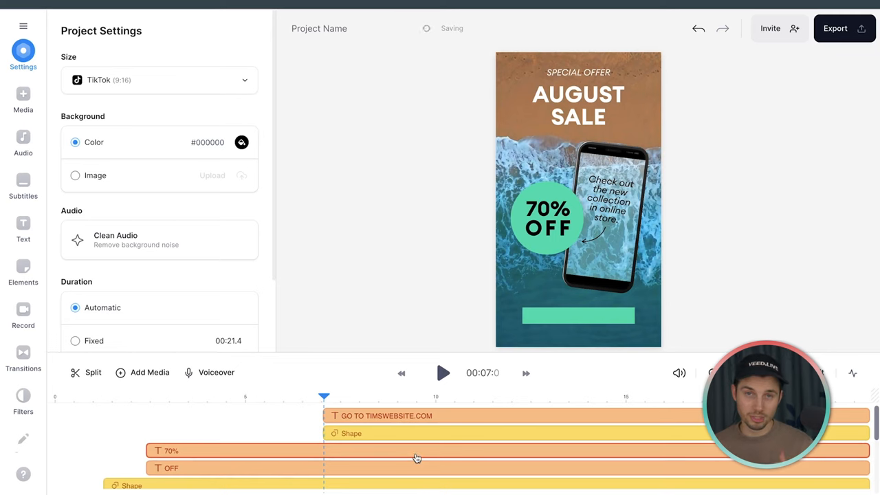
Play the promo through in the timeline to review it, then stop playback
{"action": "left_click", "coordinate": [22, 227]}
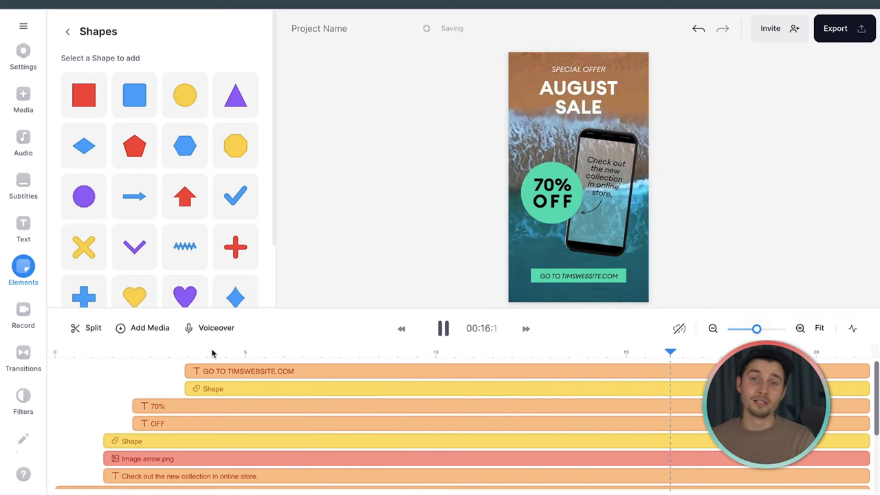
{"action": "left_click", "coordinate": [22, 52]}
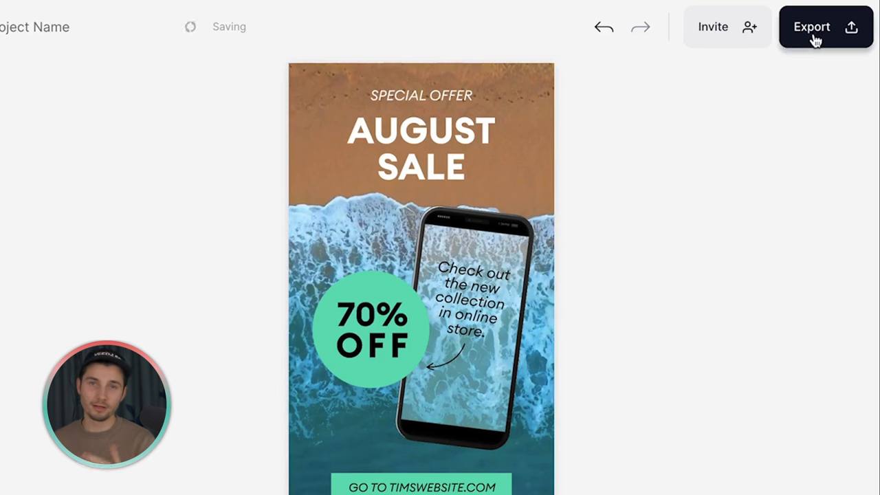
Set up the export with HD quality, checking the advanced settings and quality levels
{"action": "left_click", "coordinate": [812, 26]}
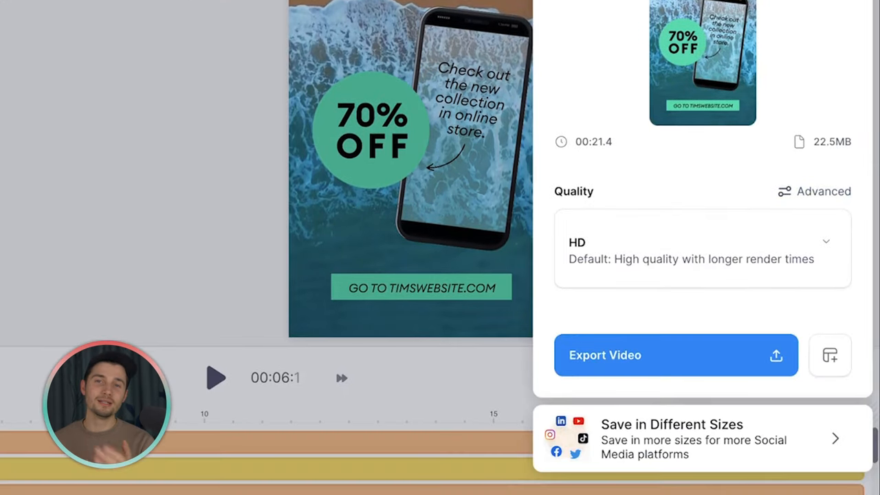
{"action": "left_click", "coordinate": [822, 191]}
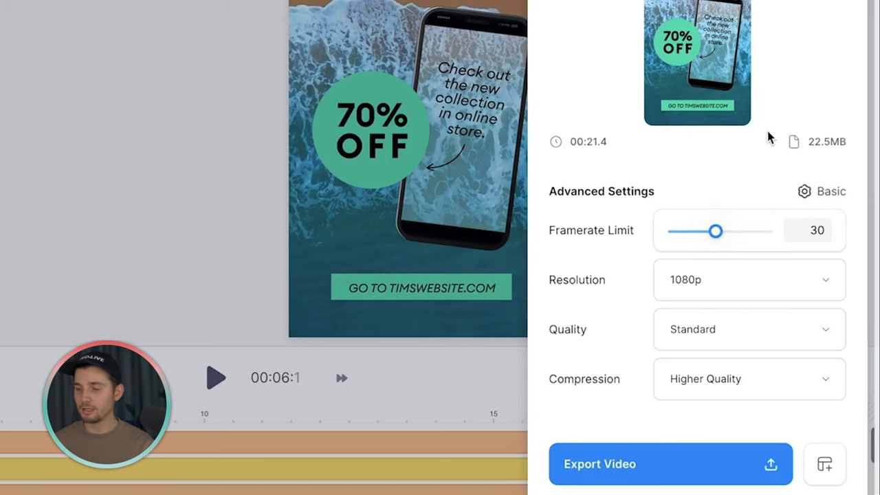
{"action": "left_click", "coordinate": [831, 191]}
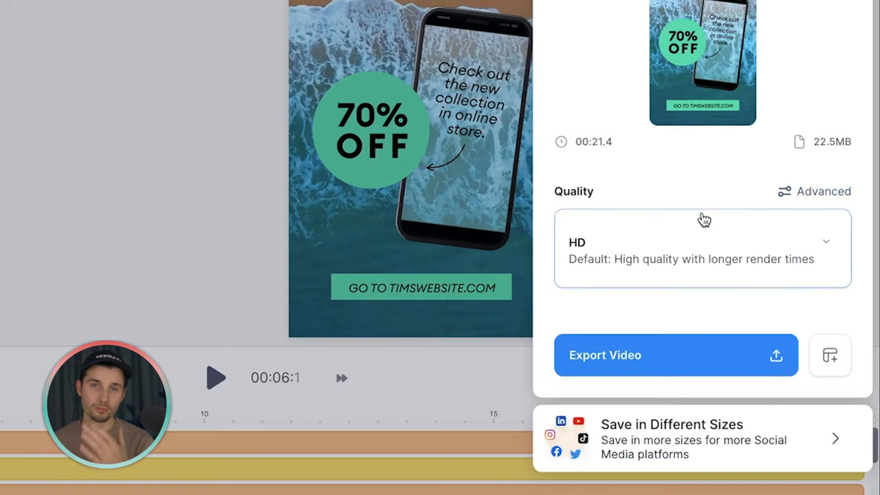
{"action": "left_click", "coordinate": [701, 248]}
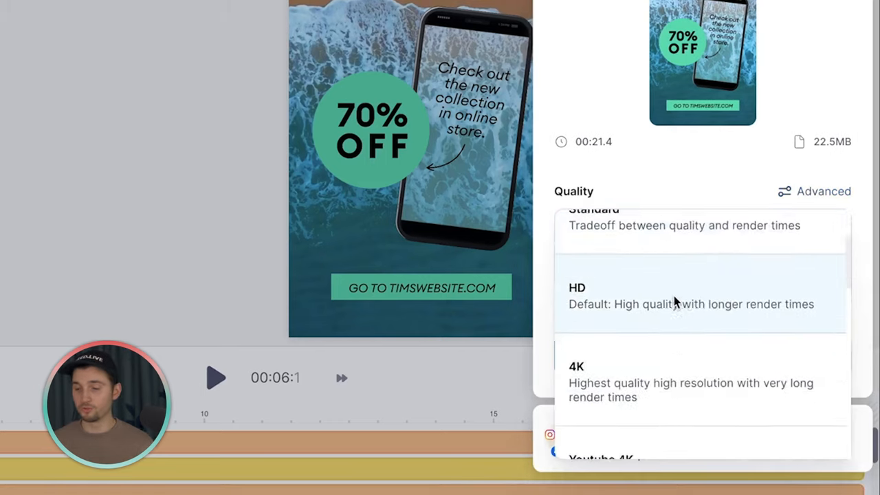
{"action": "scroll", "scroll_direction": "down", "scroll_amount": 3}
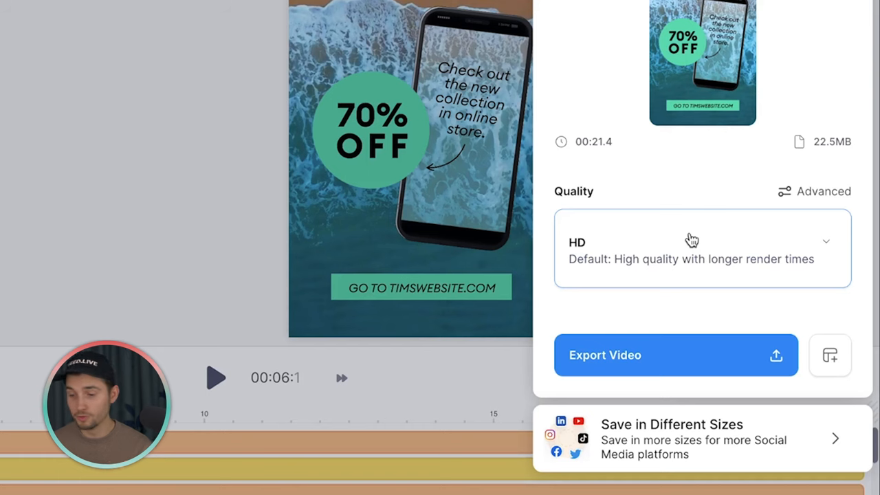
{"action": "mouse_move", "coordinate": [687, 459]}
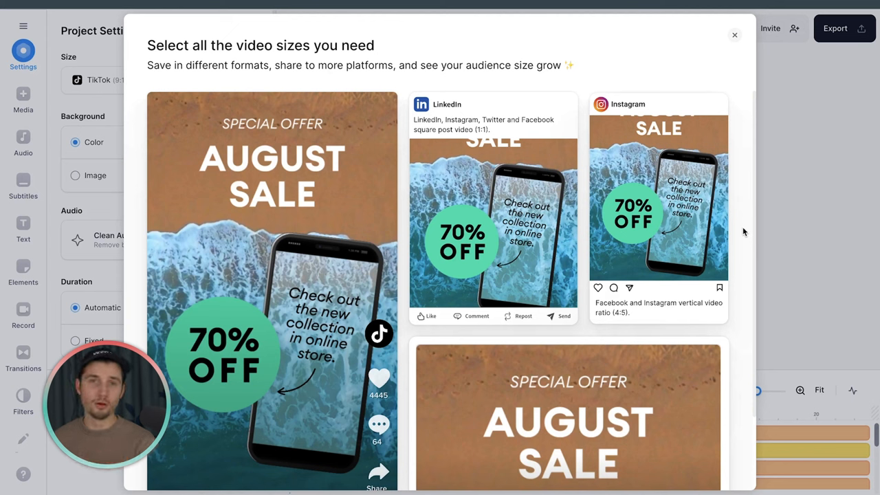
Close the multi-size social preview to return to the HD export panel
{"action": "left_click", "coordinate": [734, 34]}
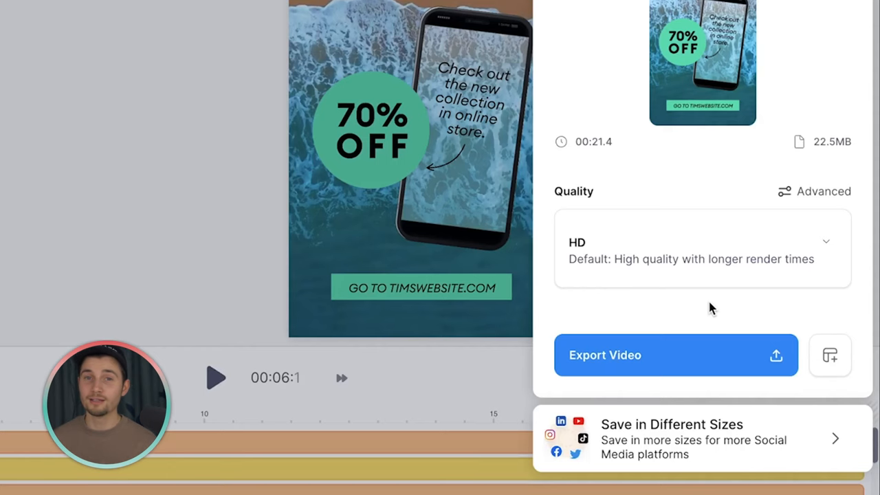
{"action": "mouse_move", "coordinate": [778, 322]}
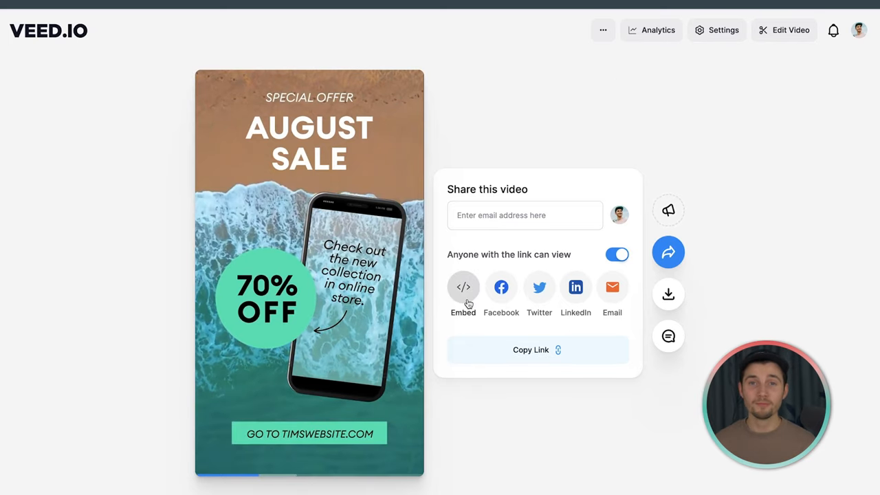
Export the video and show the MP4, MP3 and GIF download format choices
{"action": "left_click", "coordinate": [462, 287]}
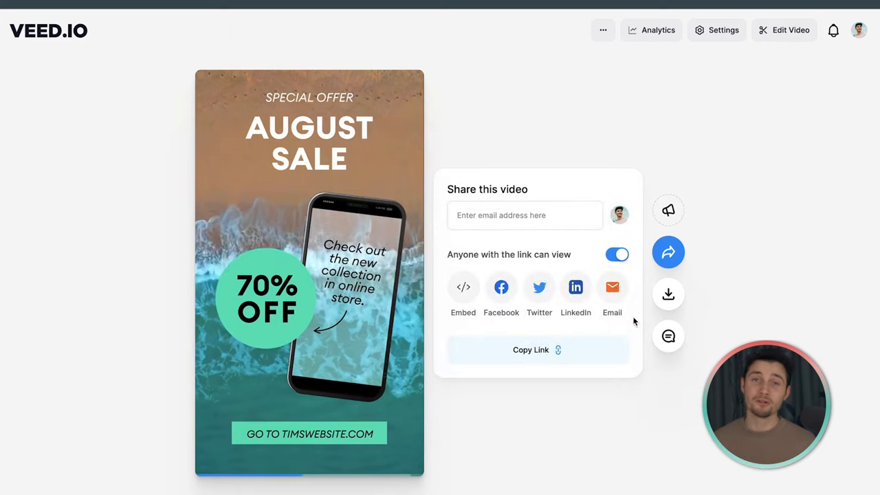
{"action": "left_click", "coordinate": [668, 294]}
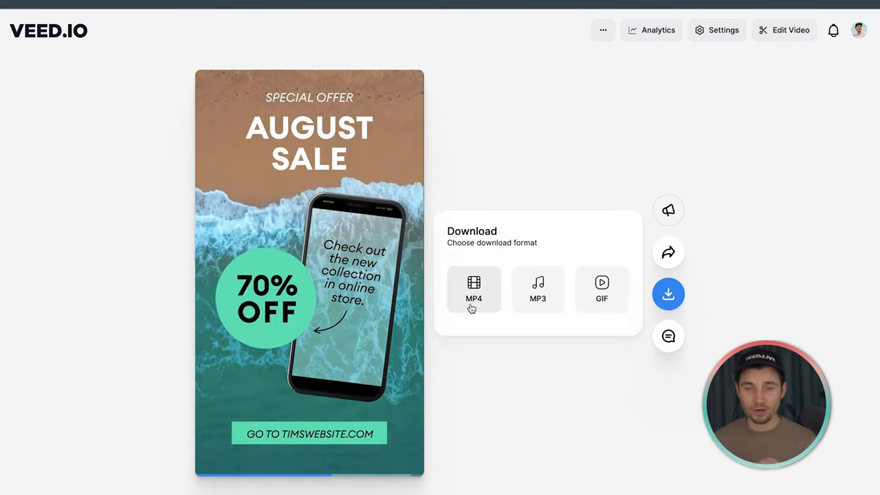